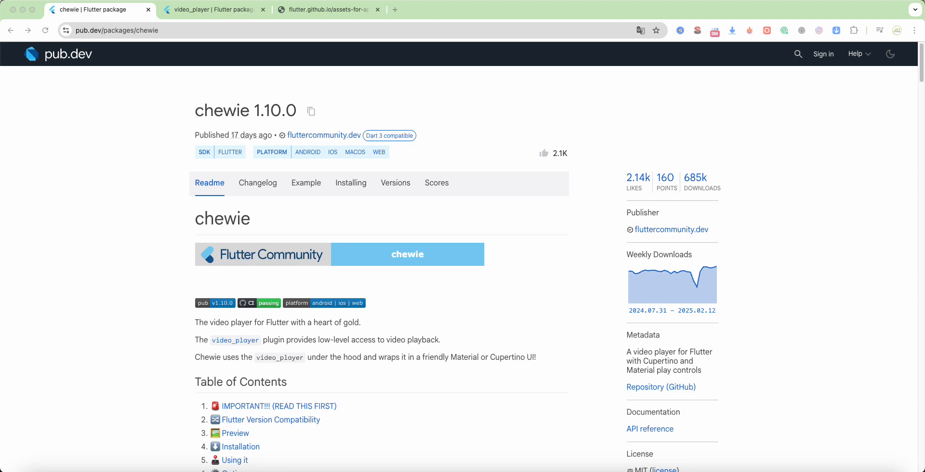
# Switch from the chewie pub.dev page to pubspec.yaml listing chewie ^1.10.0 and video_player ^2.9.2
pyautogui.click(212, 9)
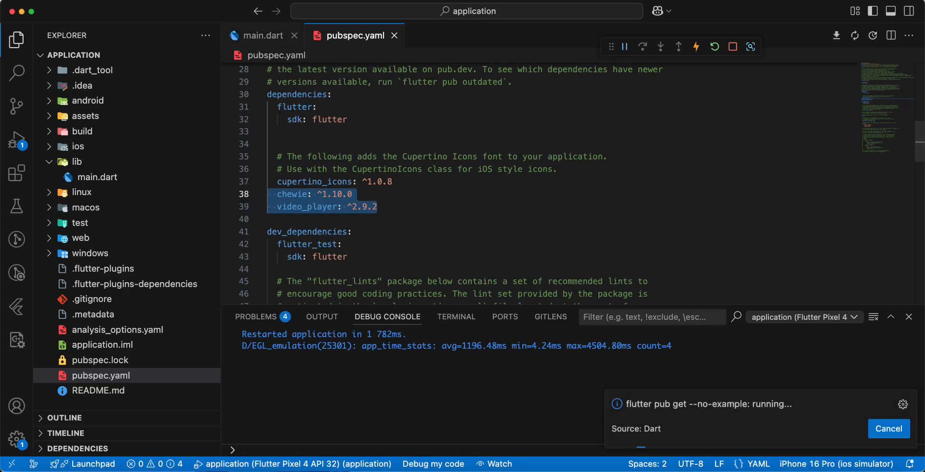
# Strip main.dart's counter template so build returns a Scaffold with an AppBar and empty SizedBox body
pyautogui.click(261, 36)
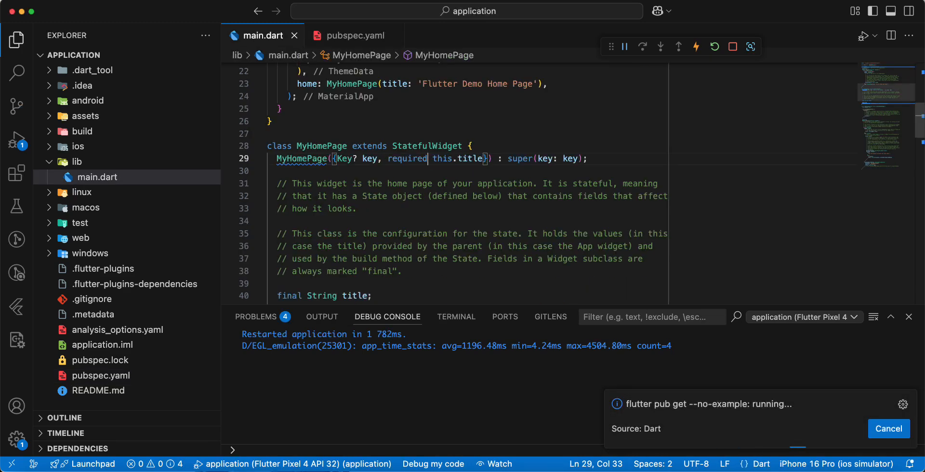
pyautogui.scroll(-3)
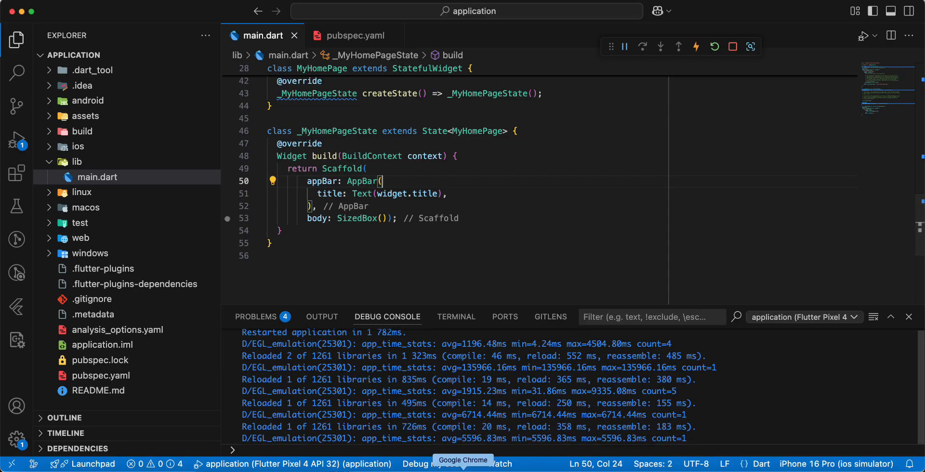
pyautogui.click(464, 460)
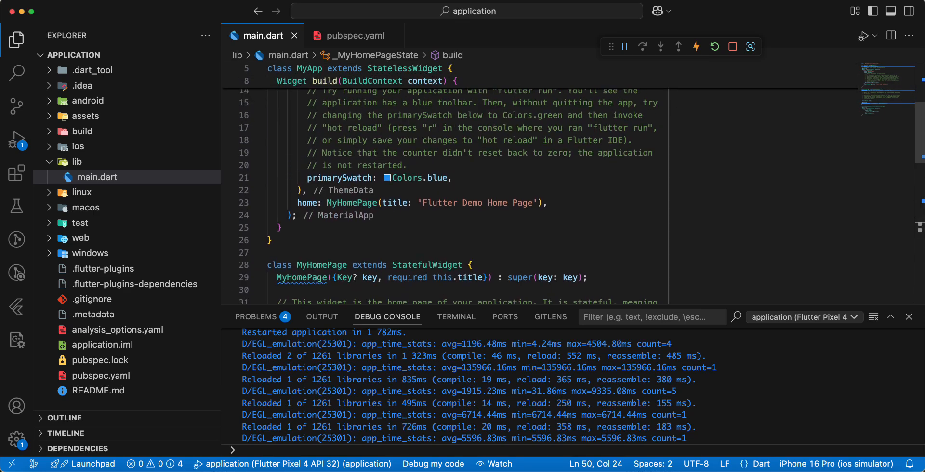
# Change the home page title to 'Flutter Chewie Video Player' and hot reload
pyautogui.moveTo(462, 202); pyautogui.dragTo(529, 202)
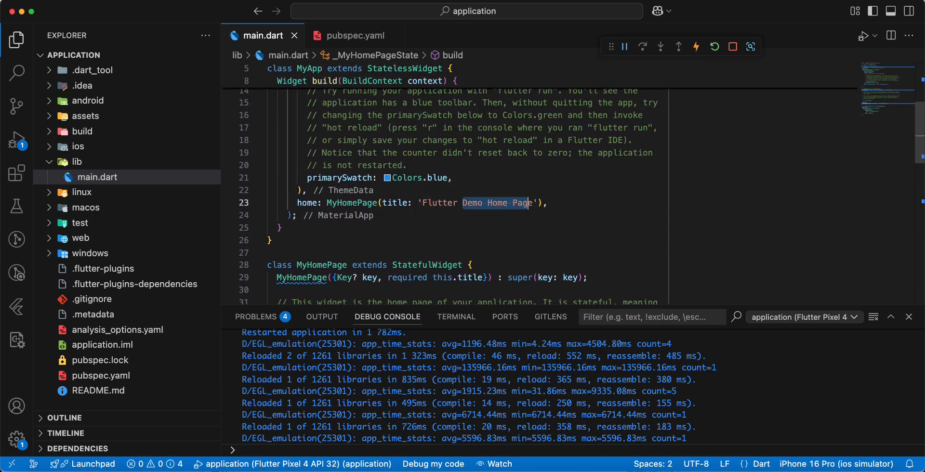
pyautogui.write('chewie')
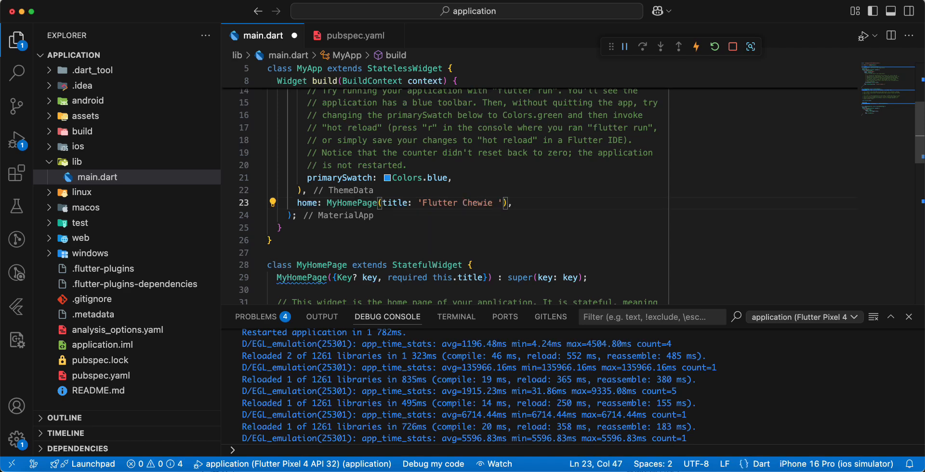
pyautogui.write('Video Pla')
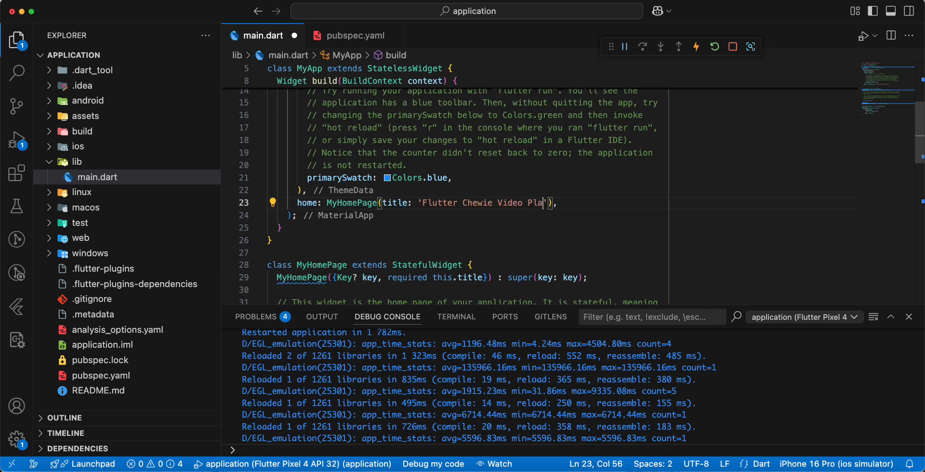
pyautogui.write('yer')
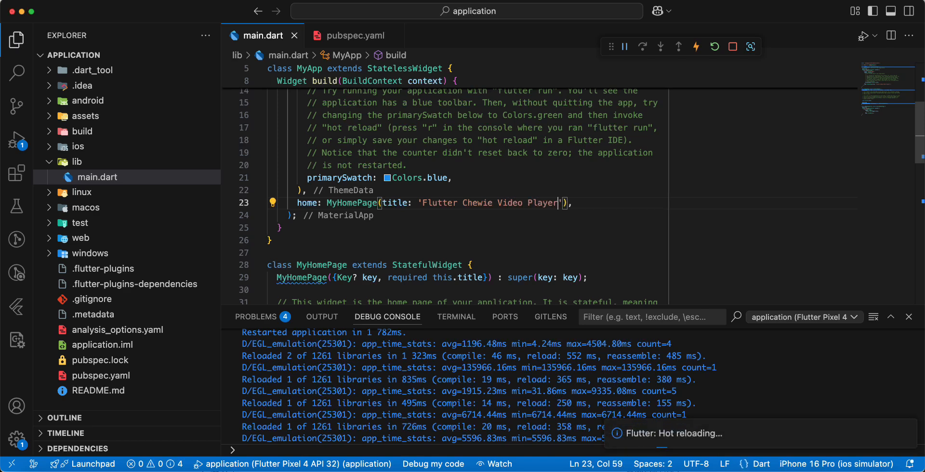
pyautogui.scroll(-3)
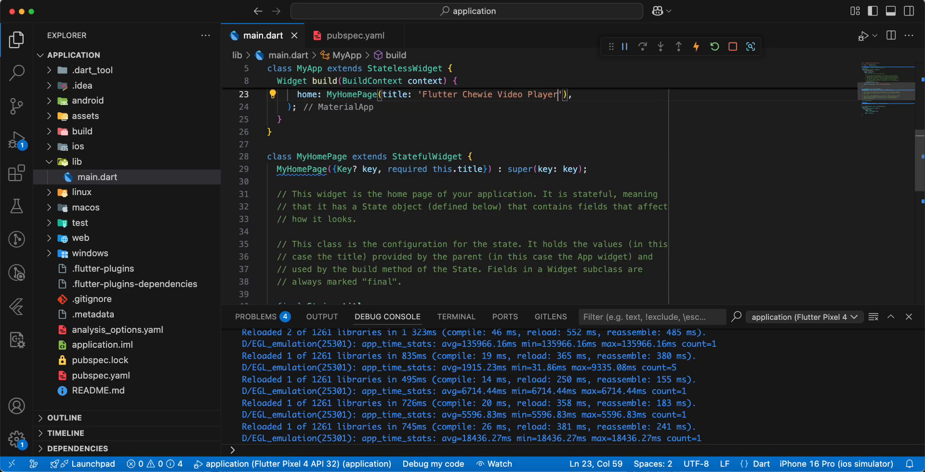
pyautogui.scroll(-3)
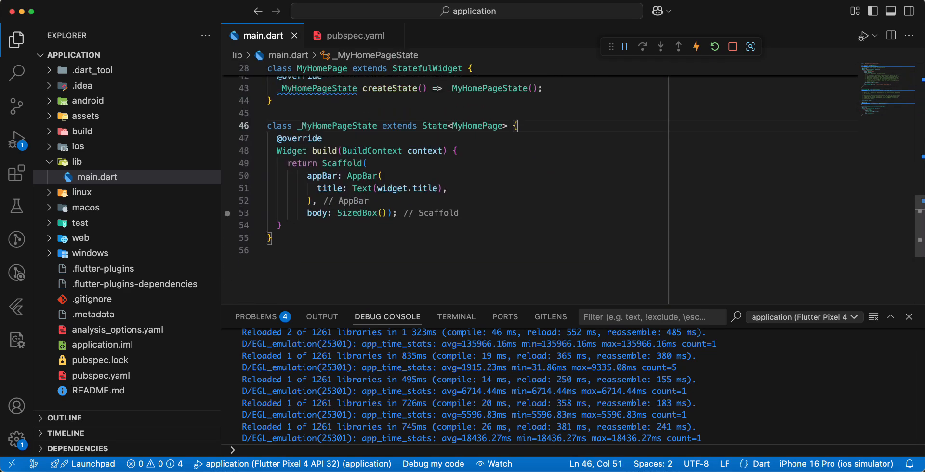
# Declare 'late VideoPlayerController _videoPlayerController;' in _MyHomePageState
pyautogui.write('late')
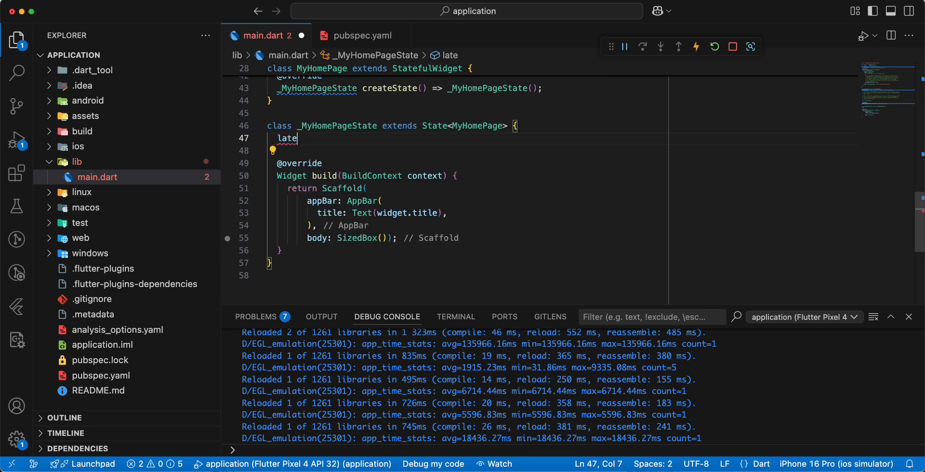
pyautogui.write('VideoPlayerController')
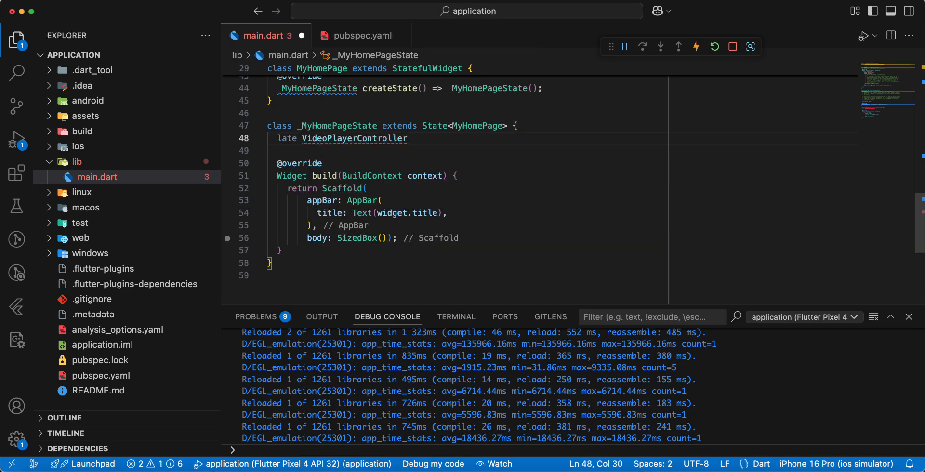
pyautogui.write('_videoPlayerController')
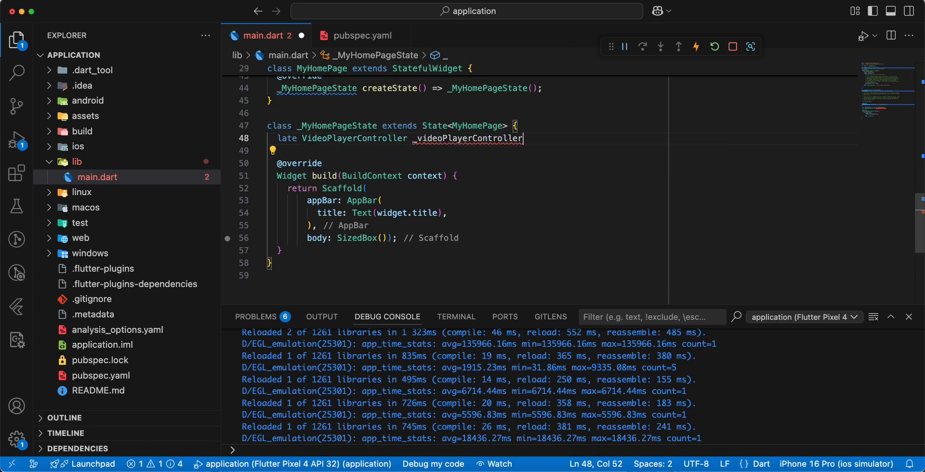
pyautogui.write(';')
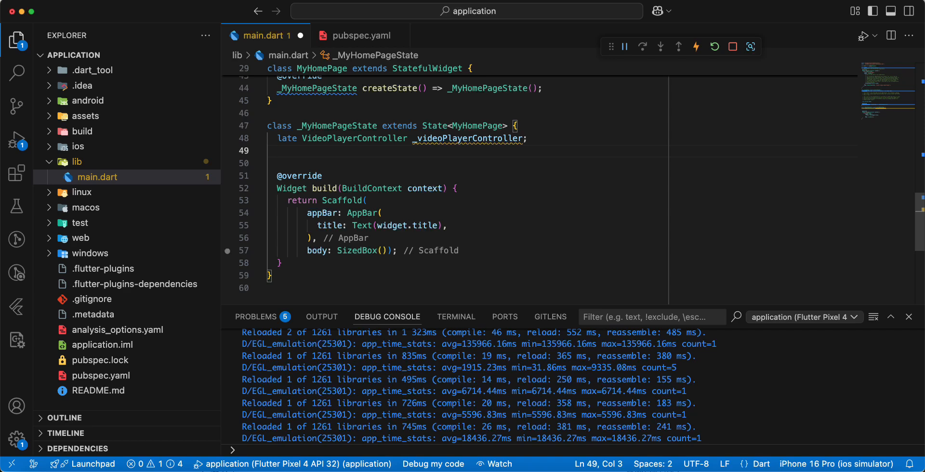
# Declare the nullable field 'ChewieController? _chewieController;'
pyautogui.write('Cha')
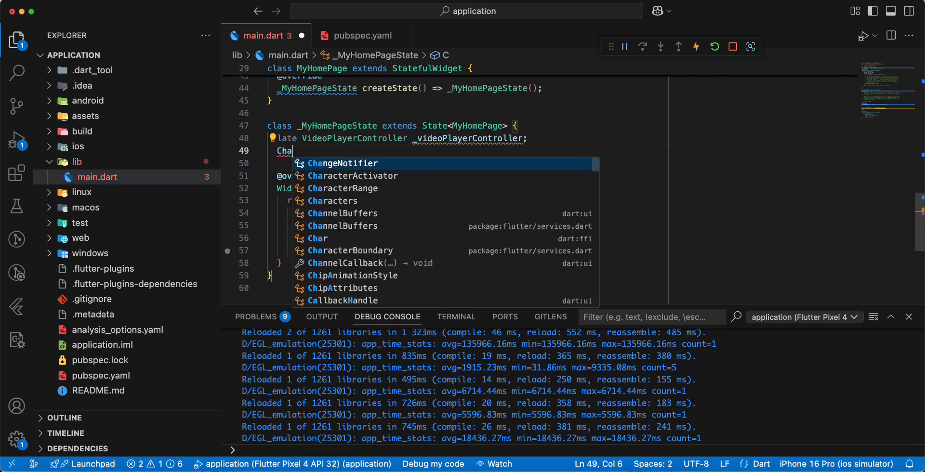
pyautogui.write('v')
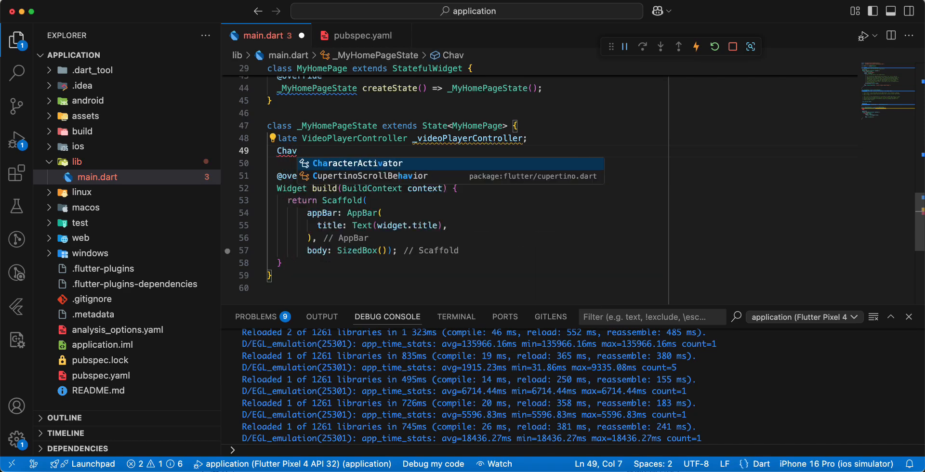
pyautogui.press('BackSpace')
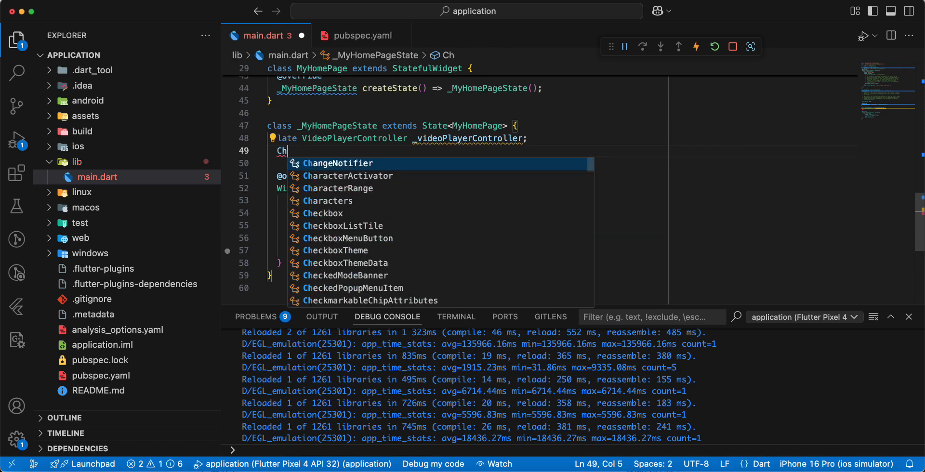
pyautogui.write('ewieController')
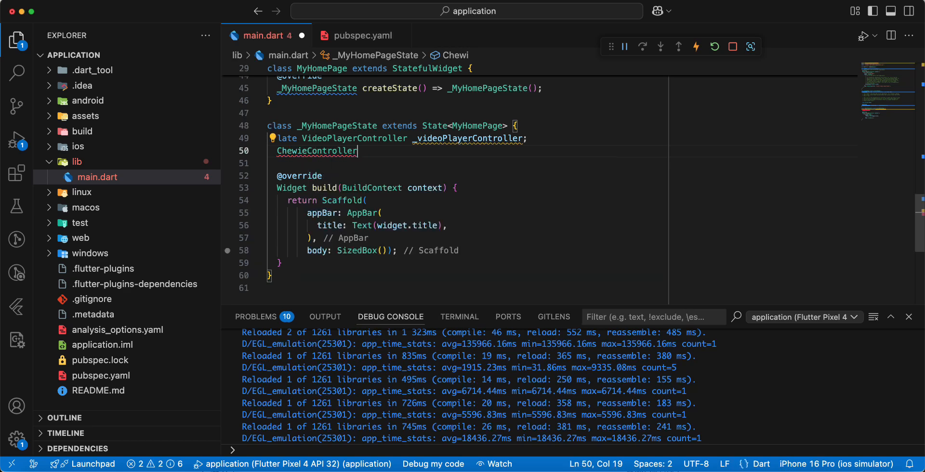
pyautogui.write('_chewieController')
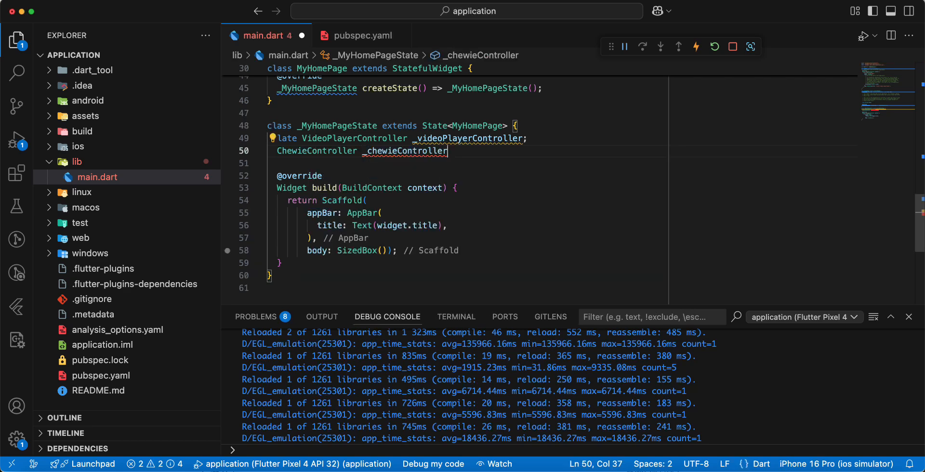
pyautogui.write(';')
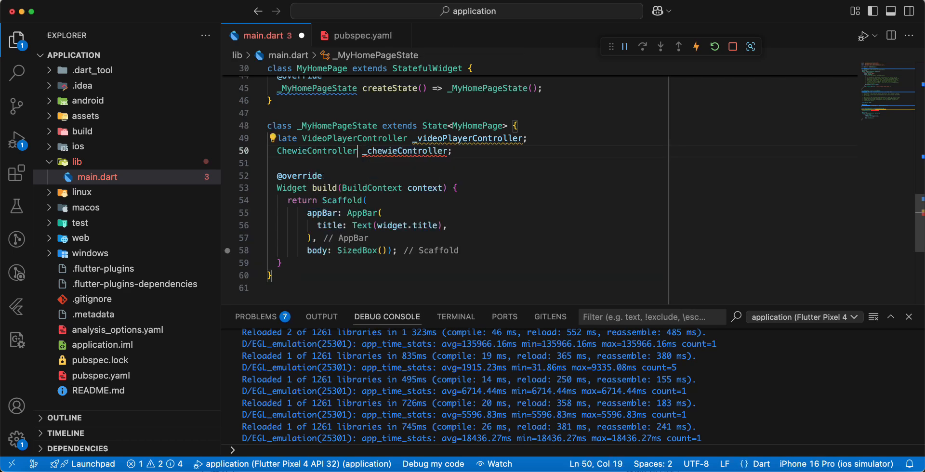
pyautogui.write('?')
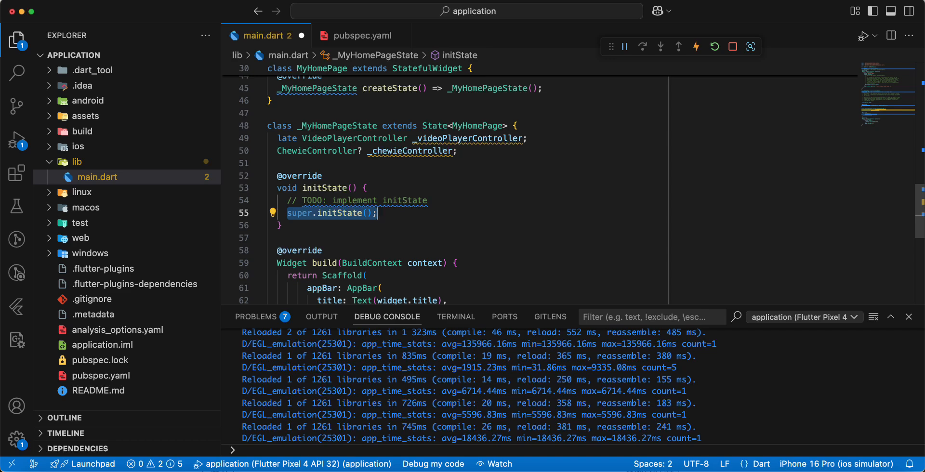
# Declare an empty 'Future<void> intializePlayer() async {}' method below initState
pyautogui.write('Fu')
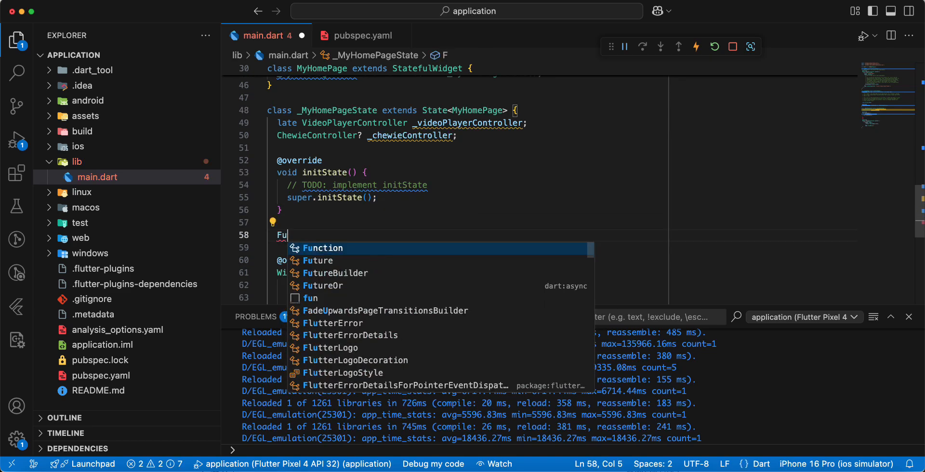
pyautogui.write('Future<>')
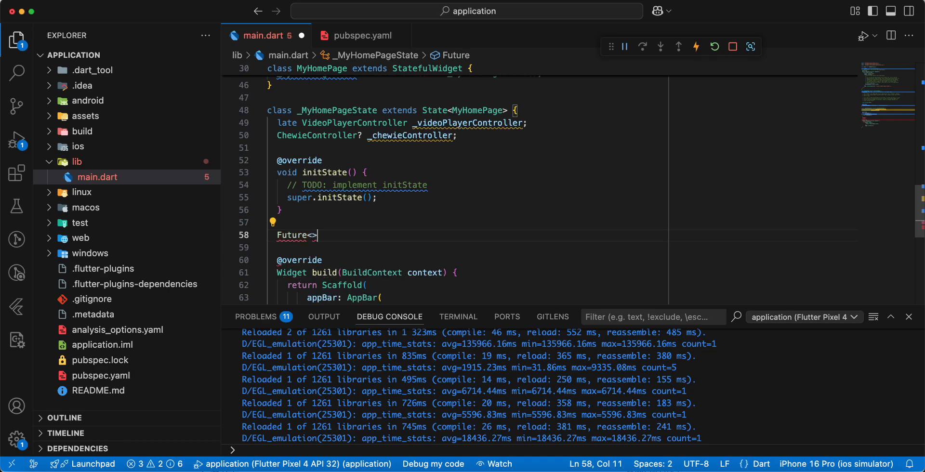
pyautogui.write('void')
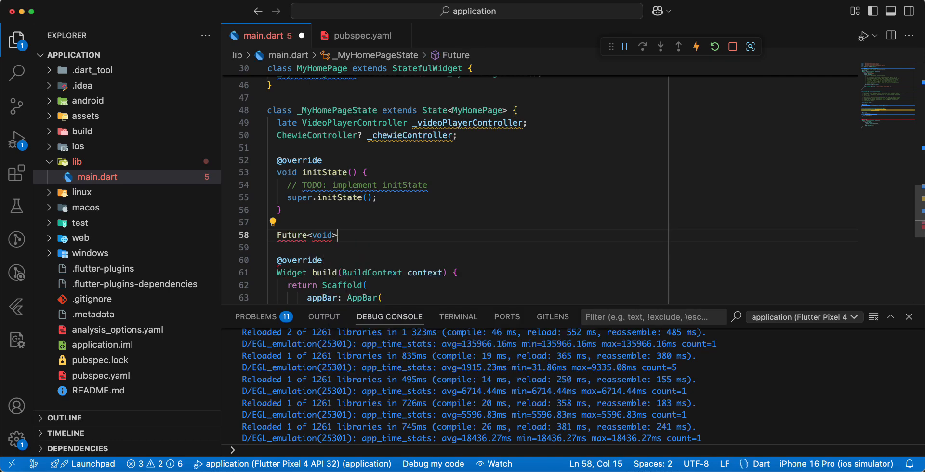
pyautogui.write('in')
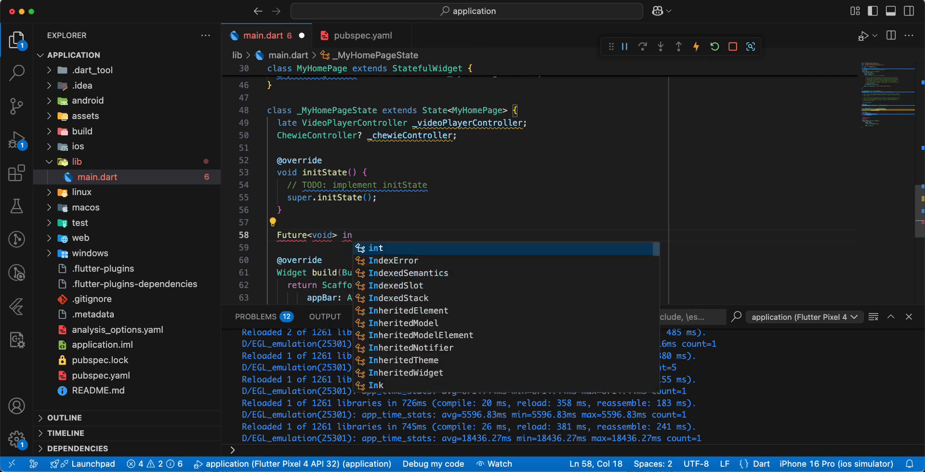
pyautogui.write('tializePlayer (')
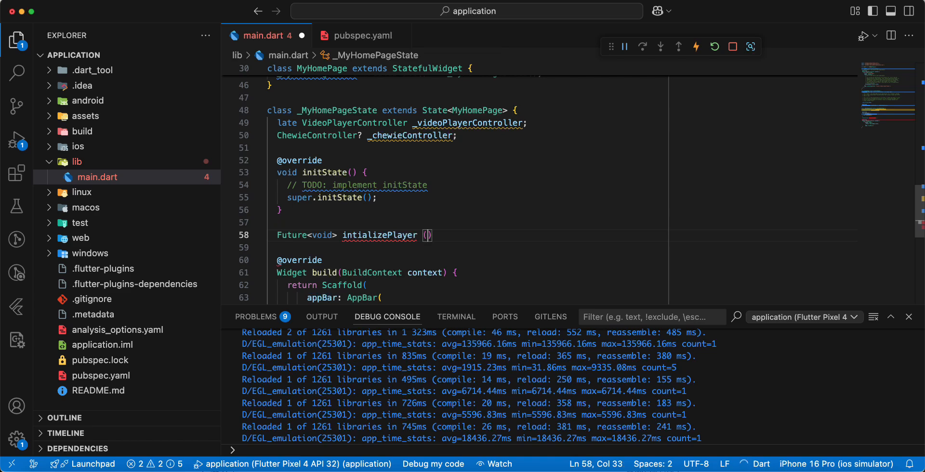
pyautogui.write('async')
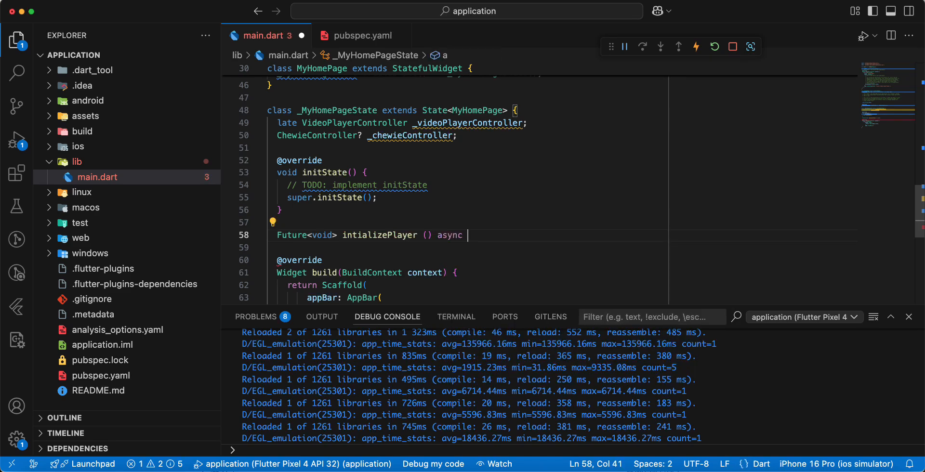
pyautogui.write('{}')
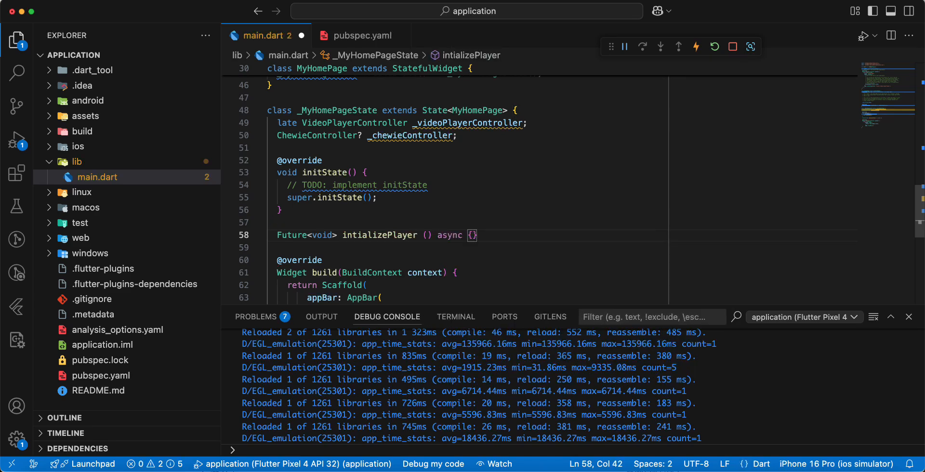
# Assign _videoPlayerController = VideoPlayerController.networkUrl(Uri.parse('')) inside intializePlayer
pyautogui.write('_')
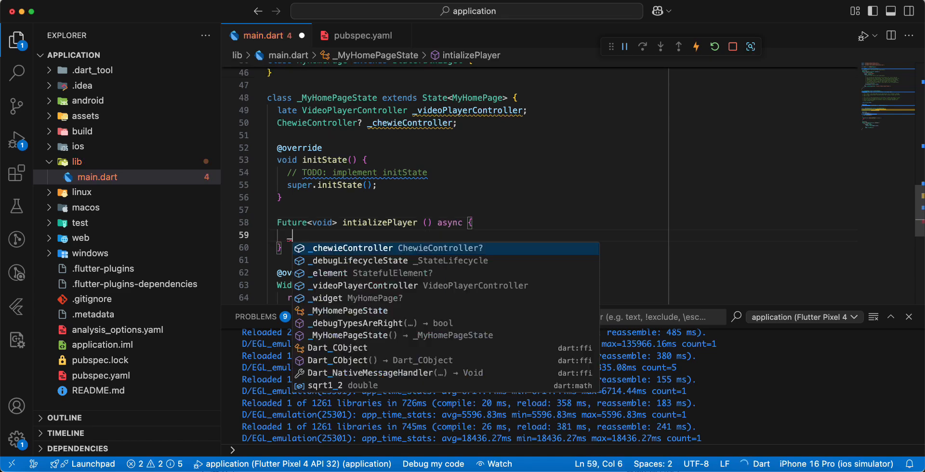
pyautogui.write('videoPlayerController =')
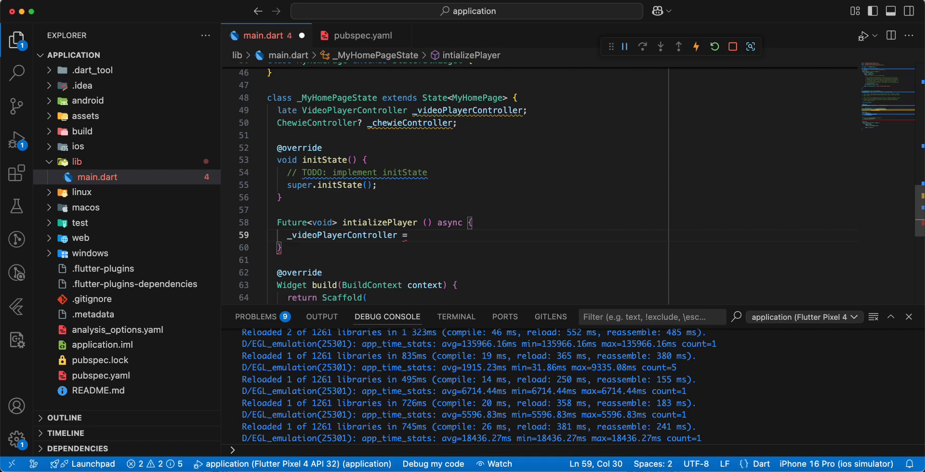
pyautogui.write('Vide')
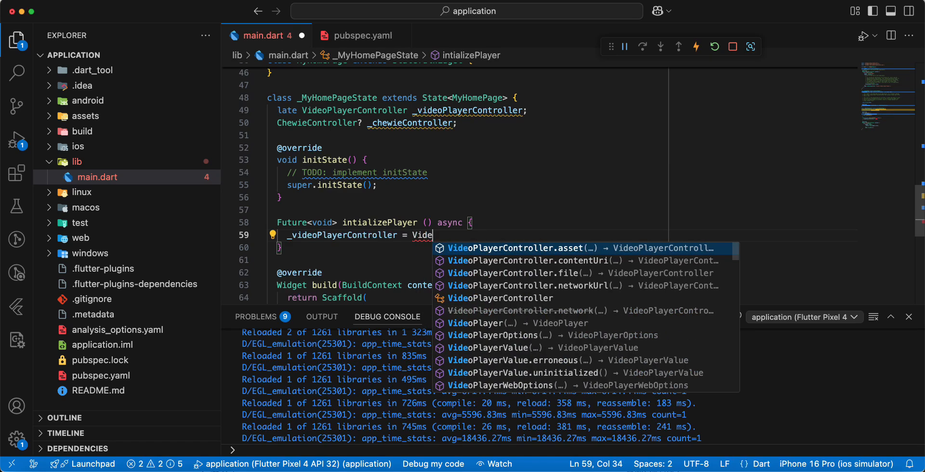
pyautogui.write('PlayerController.networkUrl(')
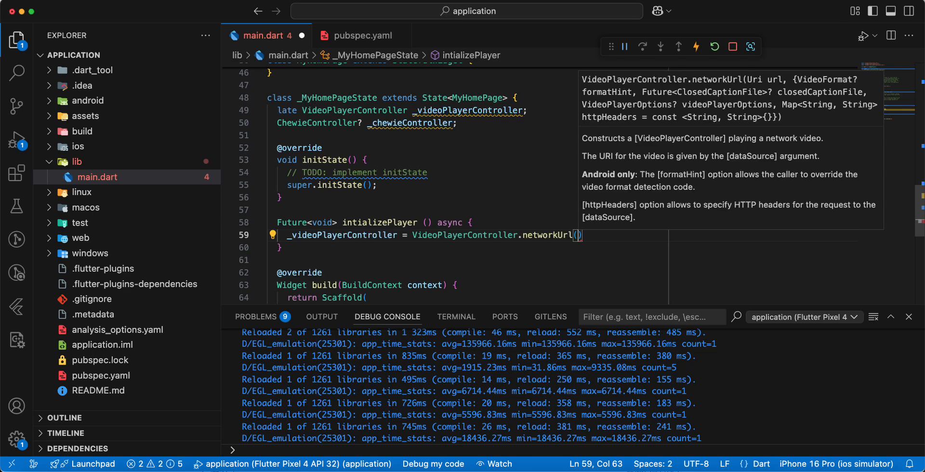
pyautogui.write('Uri')
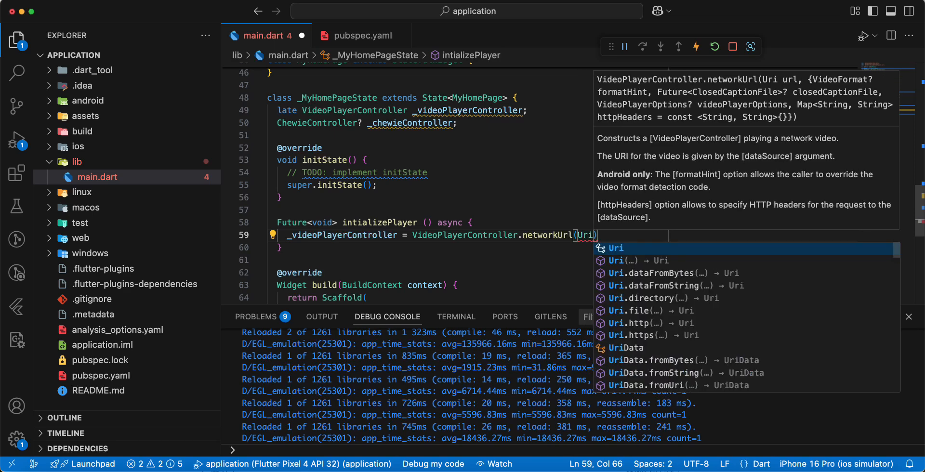
pyautogui.press('down')
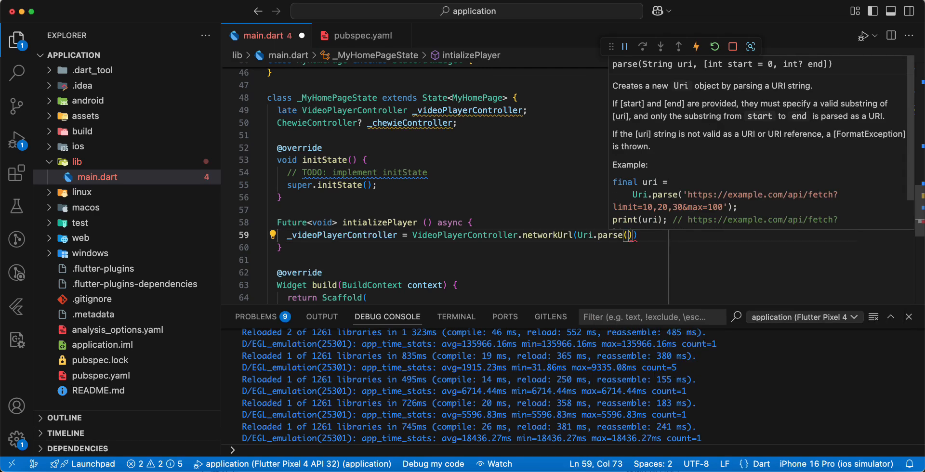
pyautogui.write("''")
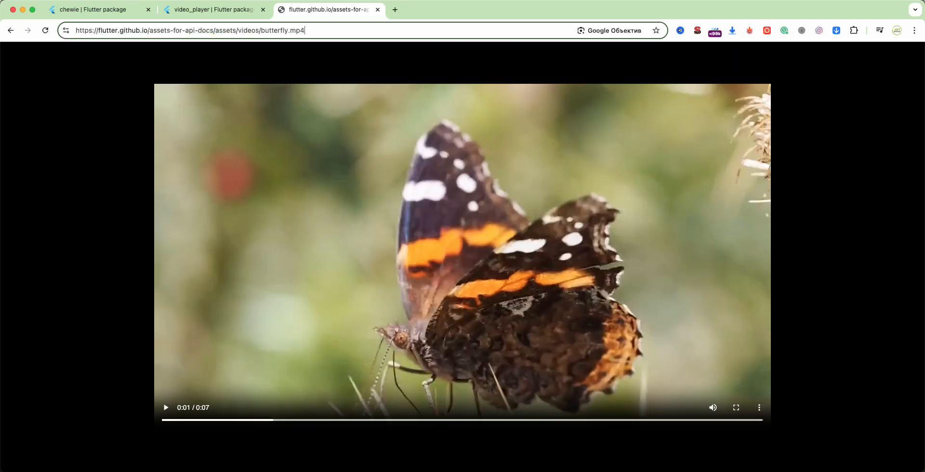
# Paste the butterfly.mp4 URL from Chrome into Uri.parse with a trailing comma
pyautogui.click(189, 30)
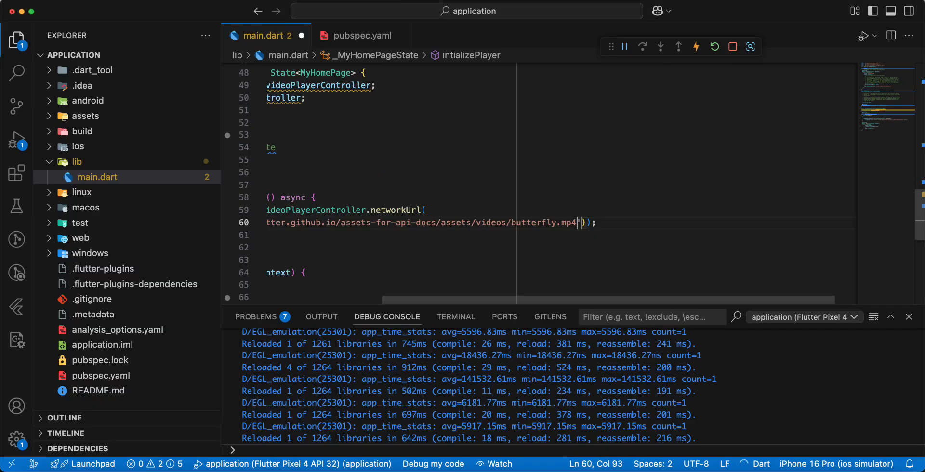
pyautogui.write('),')
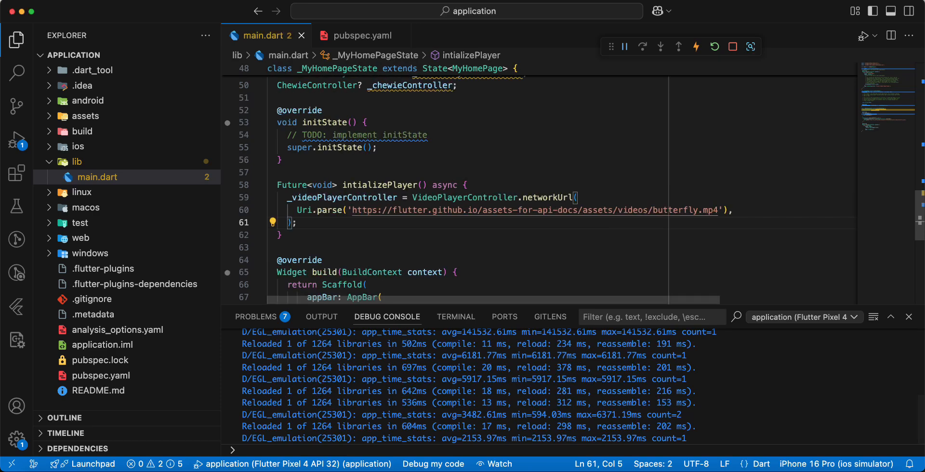
# Add 'await _videoPlayerController.initialize();' after the controller assignment
pyautogui.press('enter')
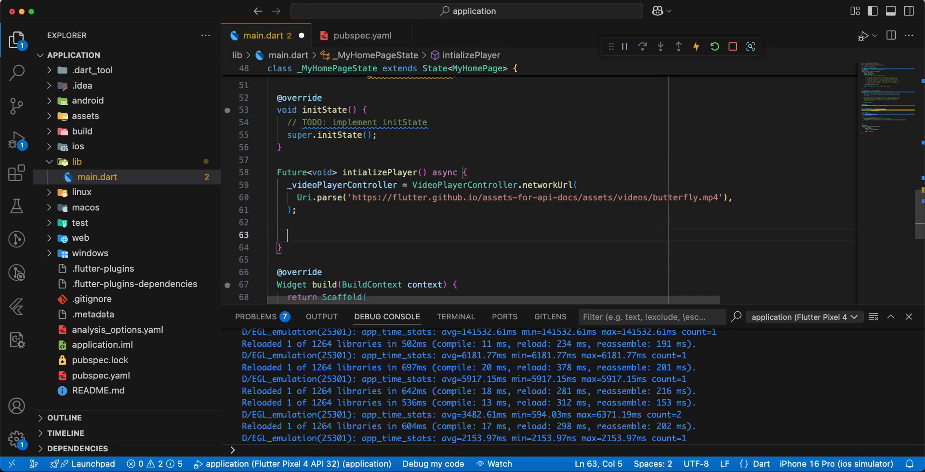
pyautogui.write('_vi')
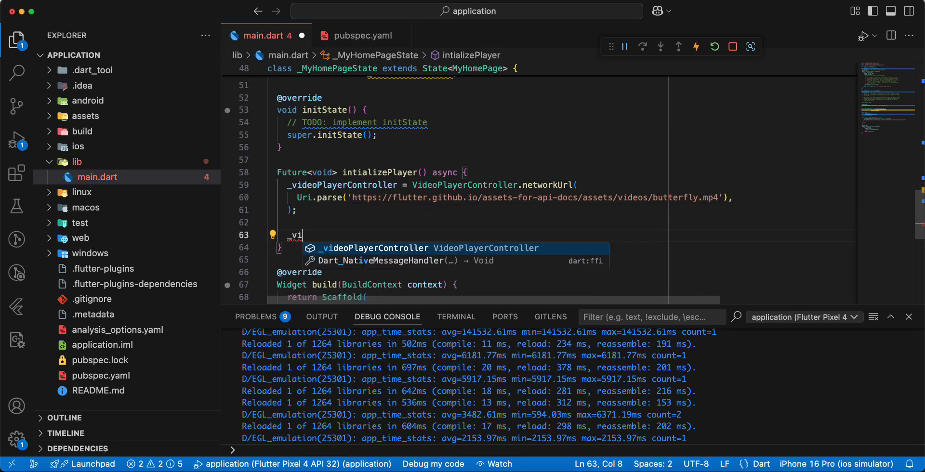
pyautogui.write('deoPlayerController.initialize();')
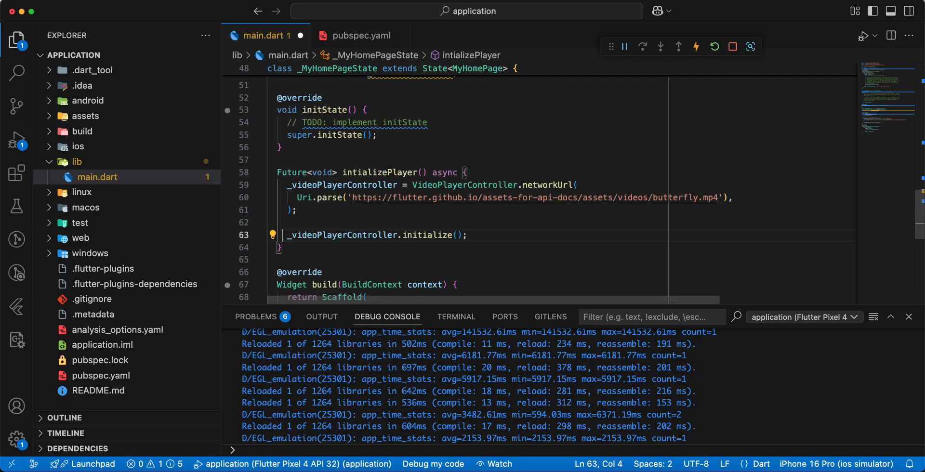
pyautogui.write('await')
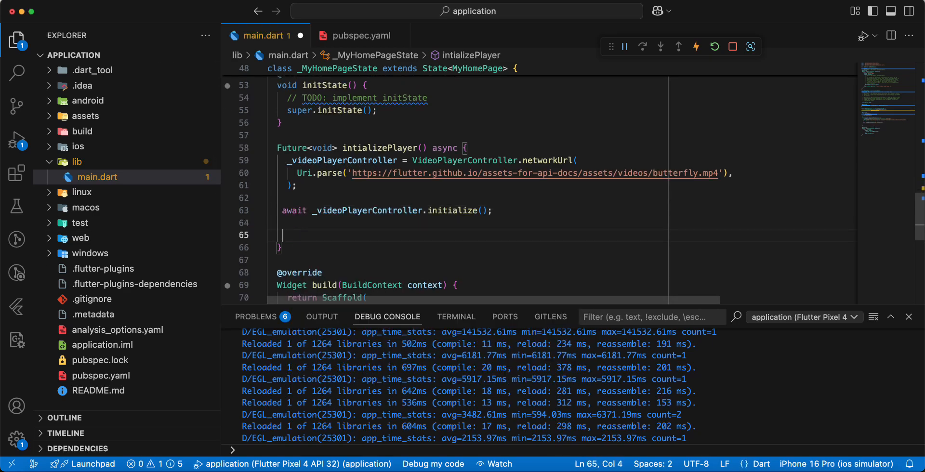
# Assign _chewieController a ChewieController with videoPlayerController, autoPlay: true and looping: true
pyautogui.write('_chewieController')
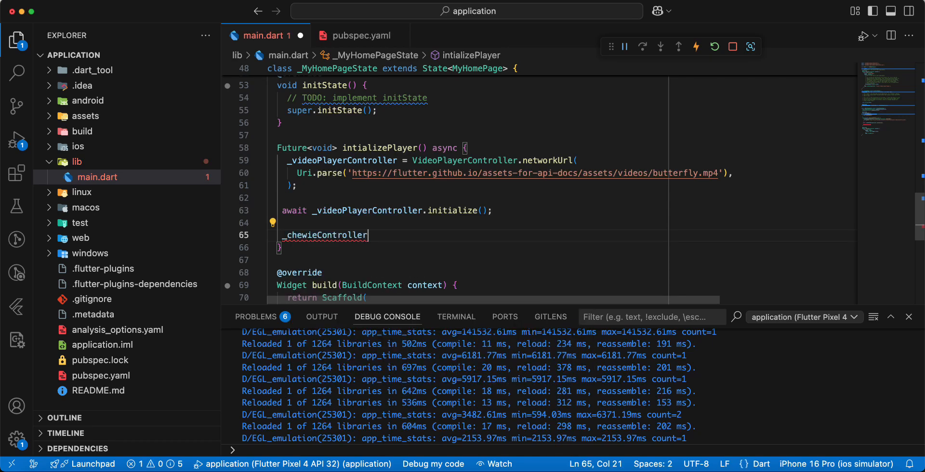
pyautogui.write('= C')
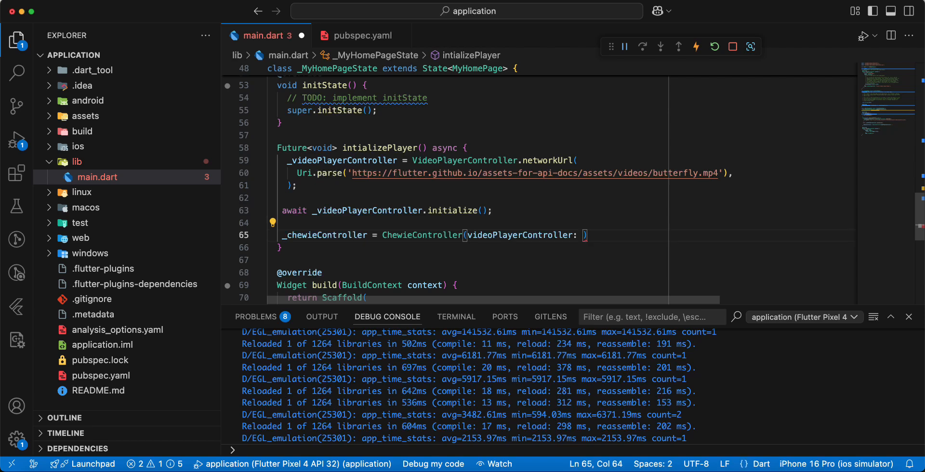
pyautogui.write('_videoPlayerController')
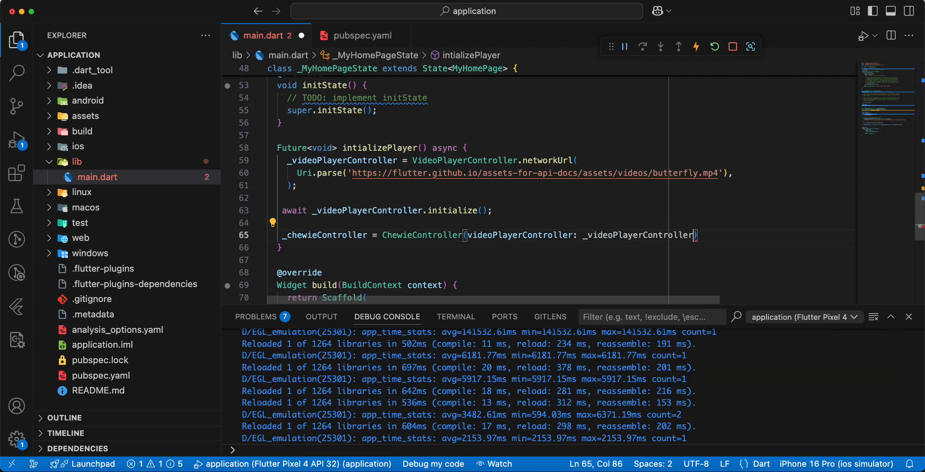
pyautogui.write(';')
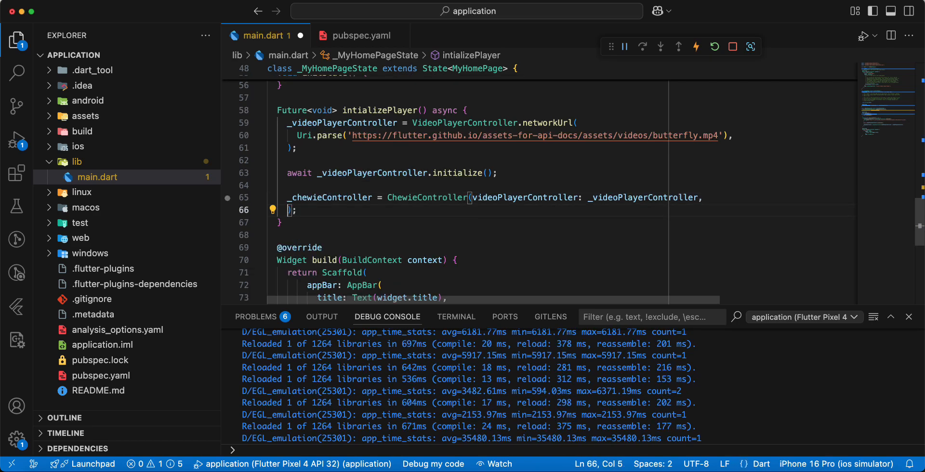
pyautogui.write('autoPlay: true,')
pyautogui.write('looping: true,')
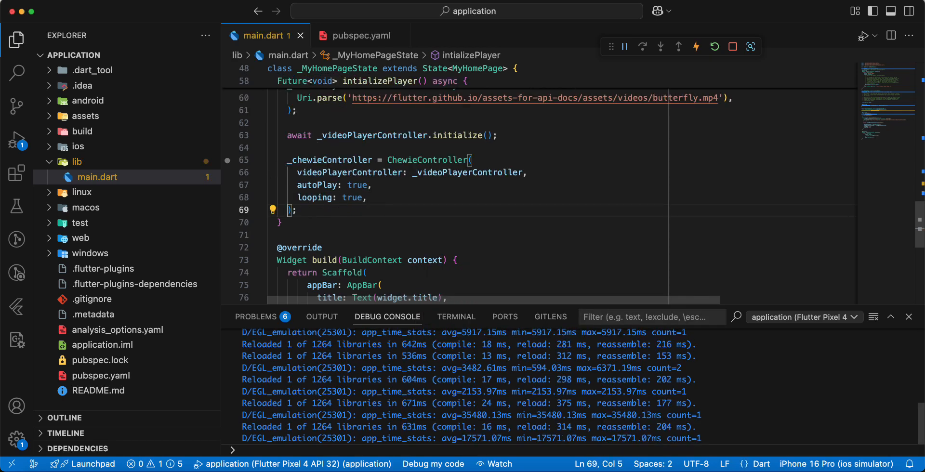
# Replace initState's TODO with a call to intializePlayer(); and hot reload
pyautogui.write('se')
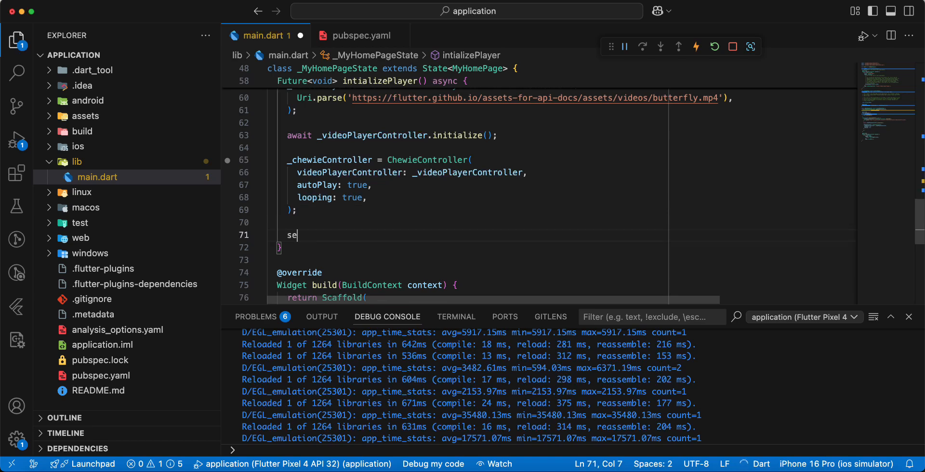
pyautogui.write('tState(() {});')
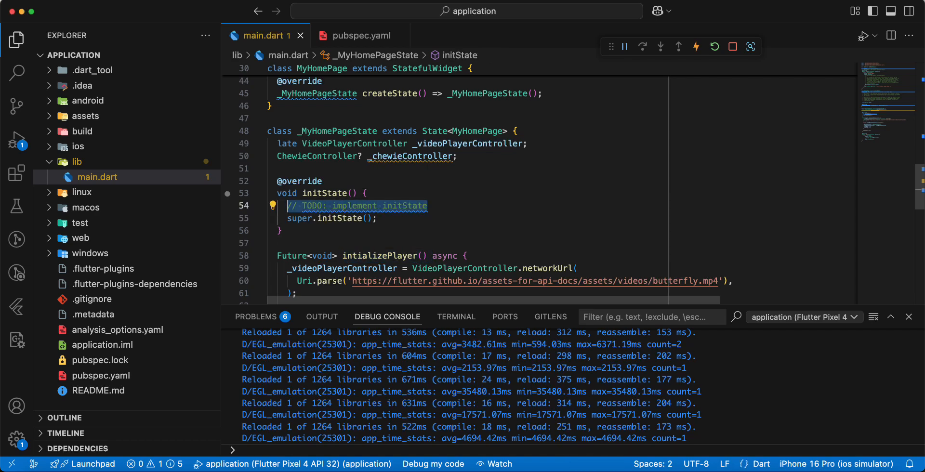
pyautogui.write('intializePlayer();')
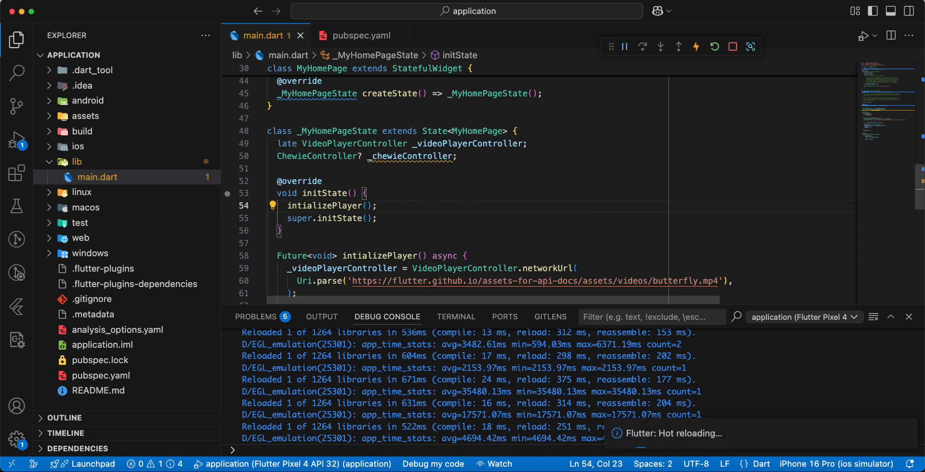
pyautogui.scroll(-3)
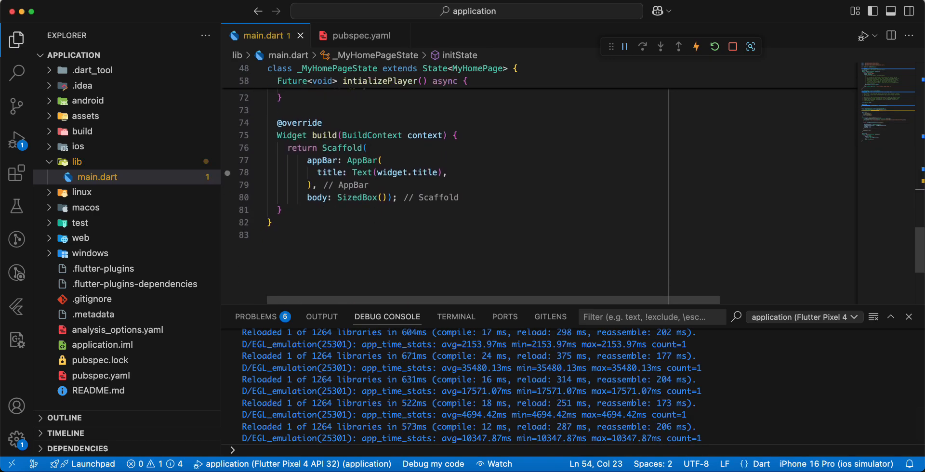
# Add a dispose override disposing _videoPlayerController and _chewieController before super.dispose(), then save
pyautogui.write('dispose() {')
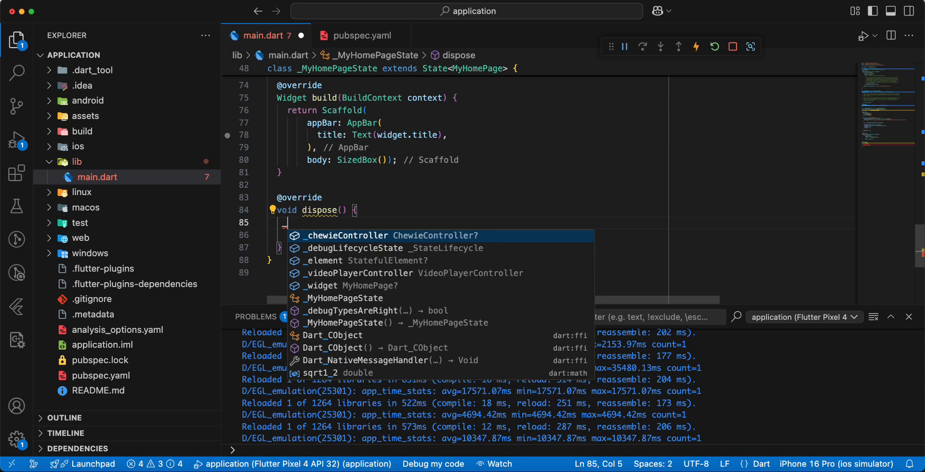
pyautogui.write('_videoPlayerController.dispose();')
pyautogui.write('_chewieController?')
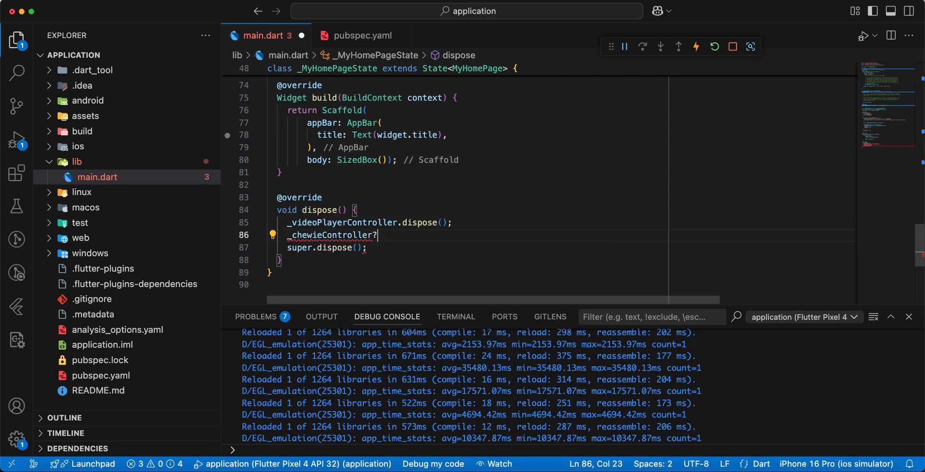
pyautogui.write('.cd')
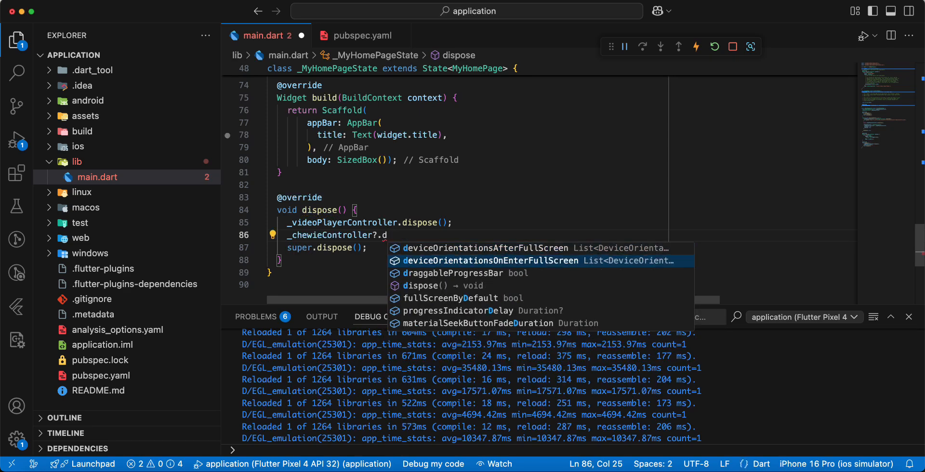
pyautogui.press('Tab')
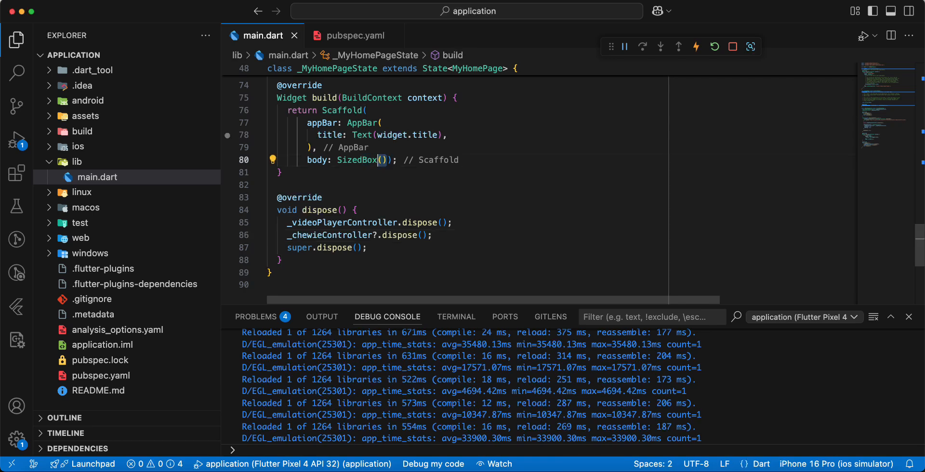
# Replace the Scaffold body with a LayoutBuilder whose builder captures final chewieController = _chewieController
pyautogui.write('Lay')
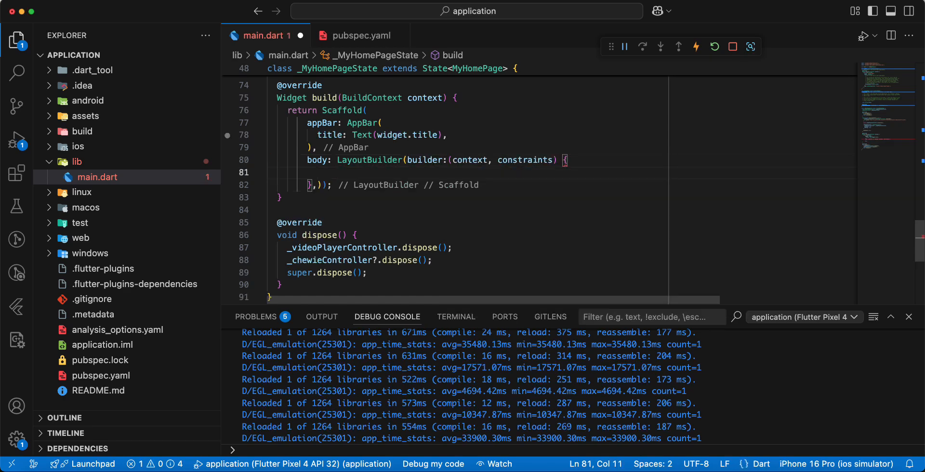
pyautogui.write('fia')
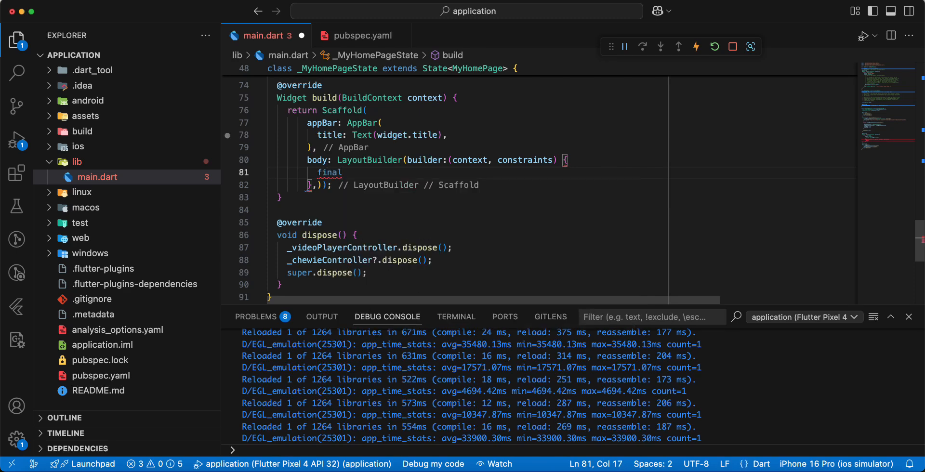
pyautogui.write('che')
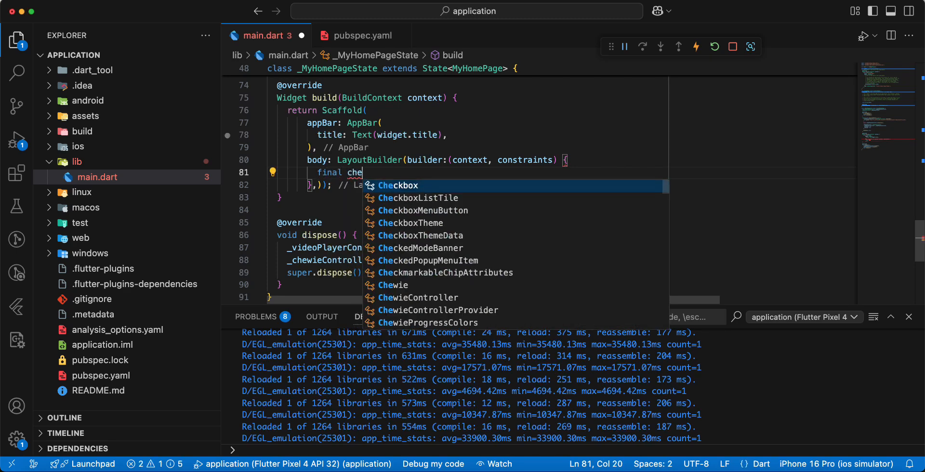
pyautogui.write('wieController')
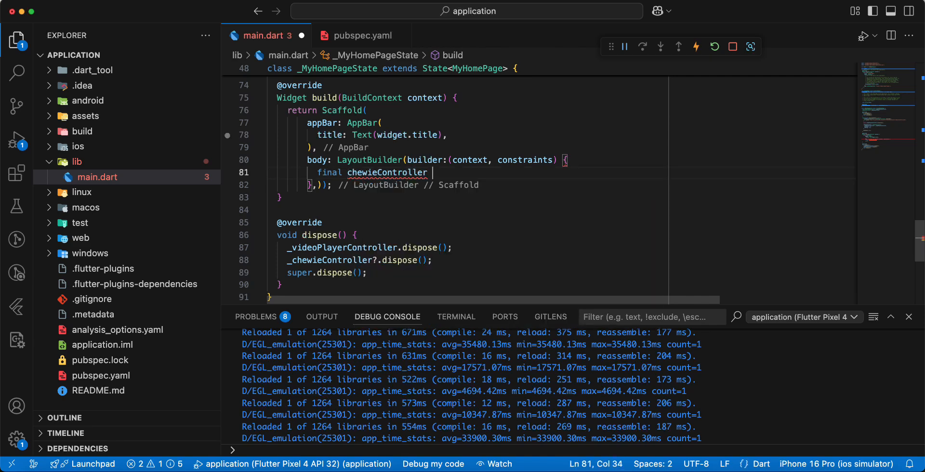
pyautogui.write('= _chewieController')
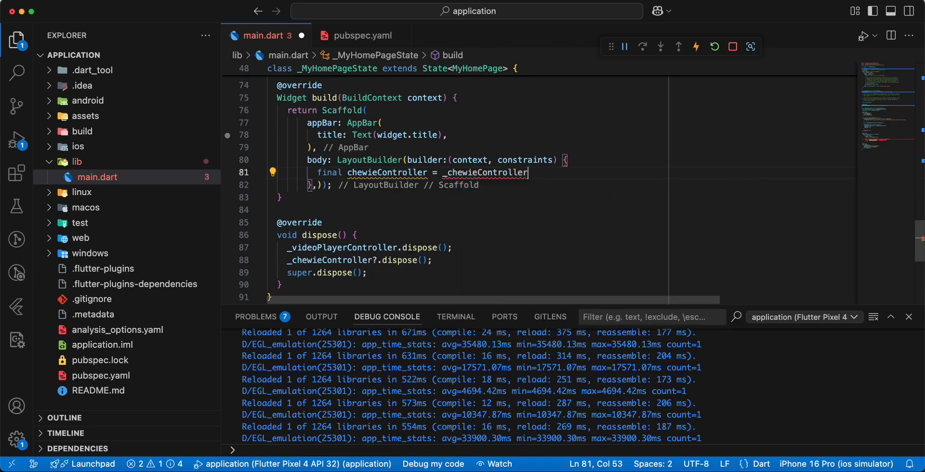
# Inside the builder, return Chewie(controller: chewieController) if it is not null, else SizedBox()
pyautogui.write('if')
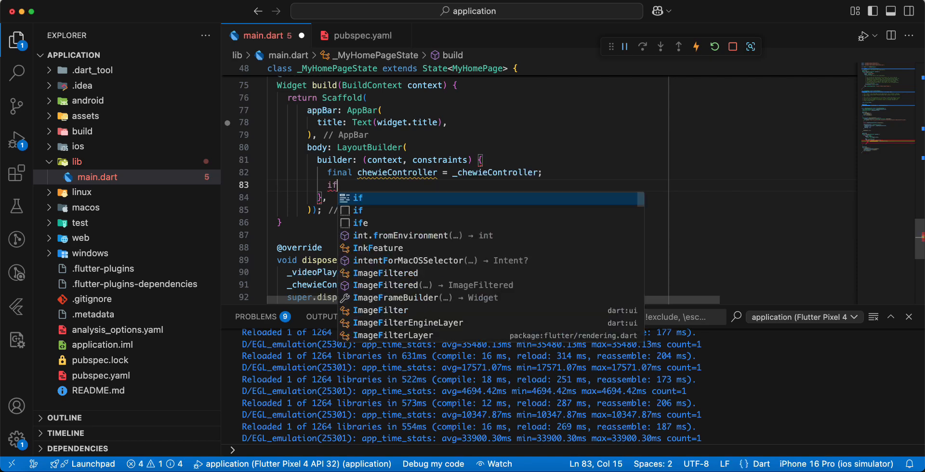
pyautogui.write('(c')
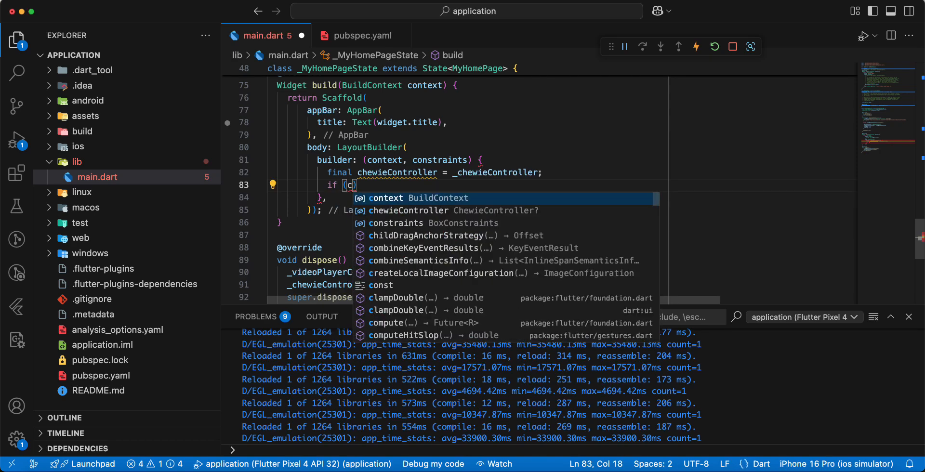
pyautogui.write('chewieController !')
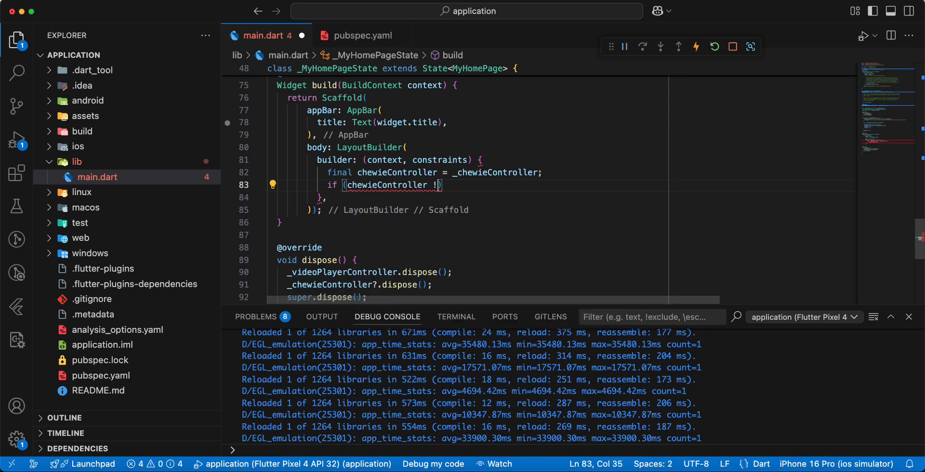
pyautogui.write('= null')
pyautogui.write('} else')
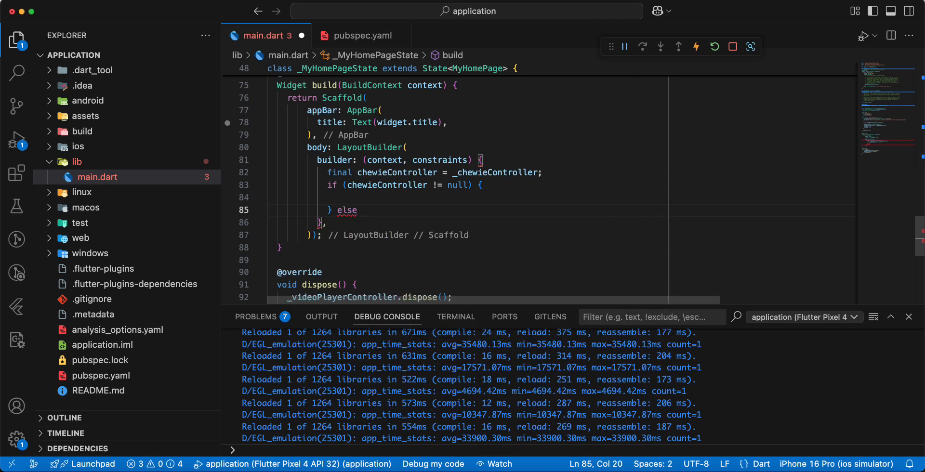
pyautogui.write('return')
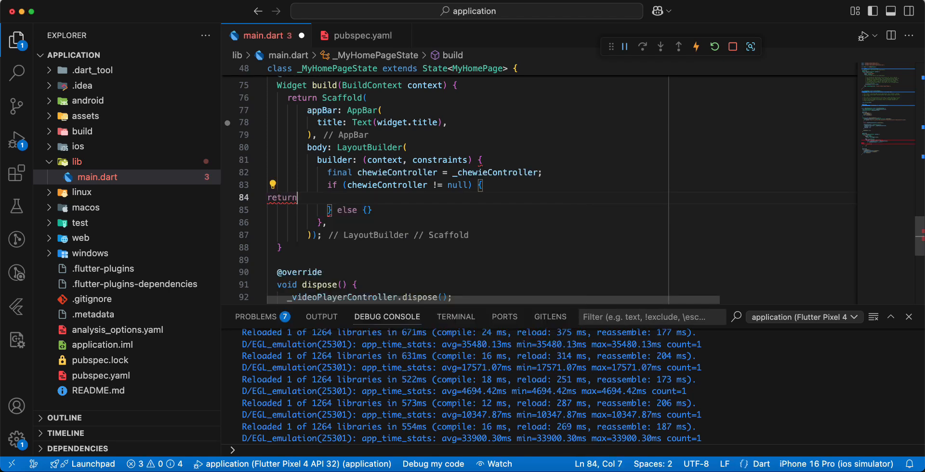
pyautogui.write('Ch')
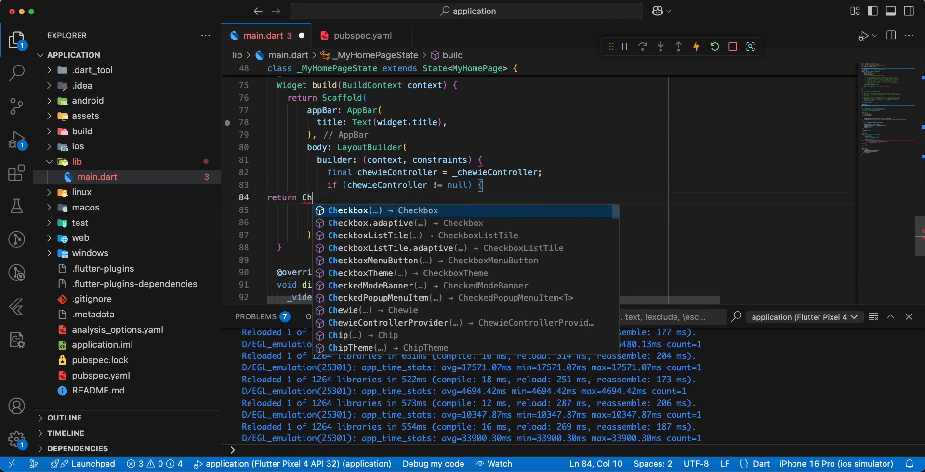
pyautogui.write('ewie(')
pyautogui.write('} else {')
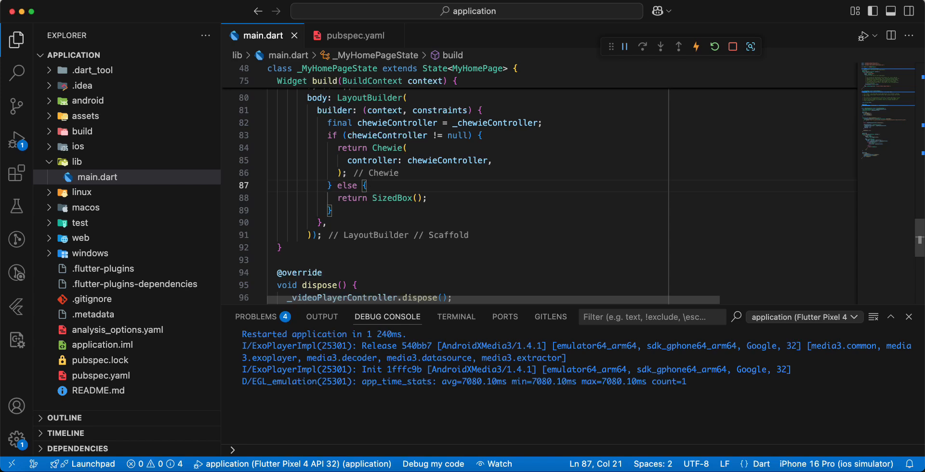
# Hot restart the app and tap the emulator video to reveal Chewie's playback controls
pyautogui.click(714, 46)
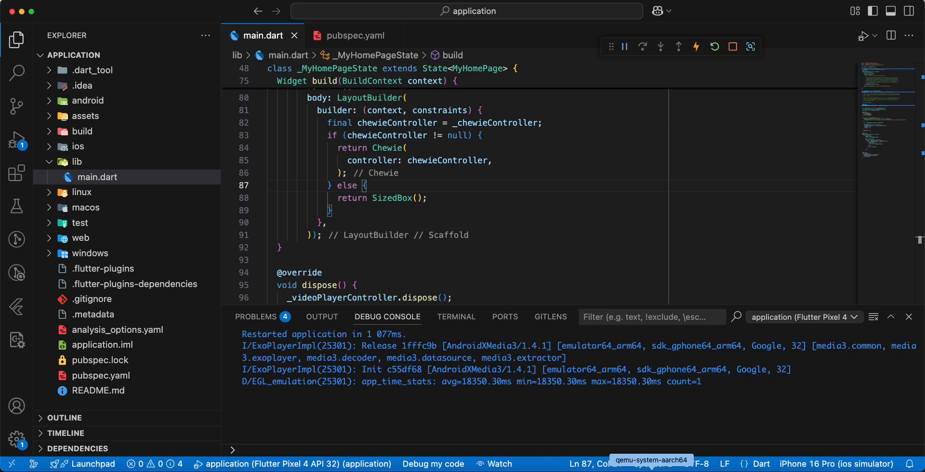
pyautogui.click(16, 137)
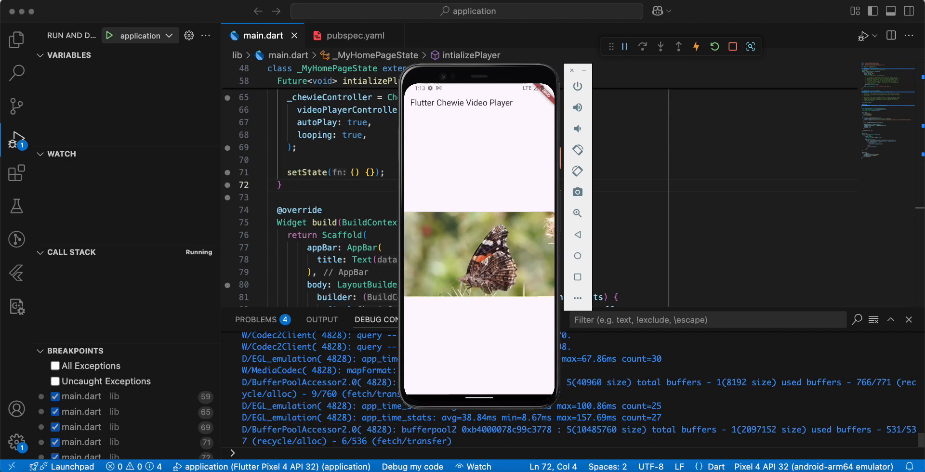
pyautogui.click(479, 253)
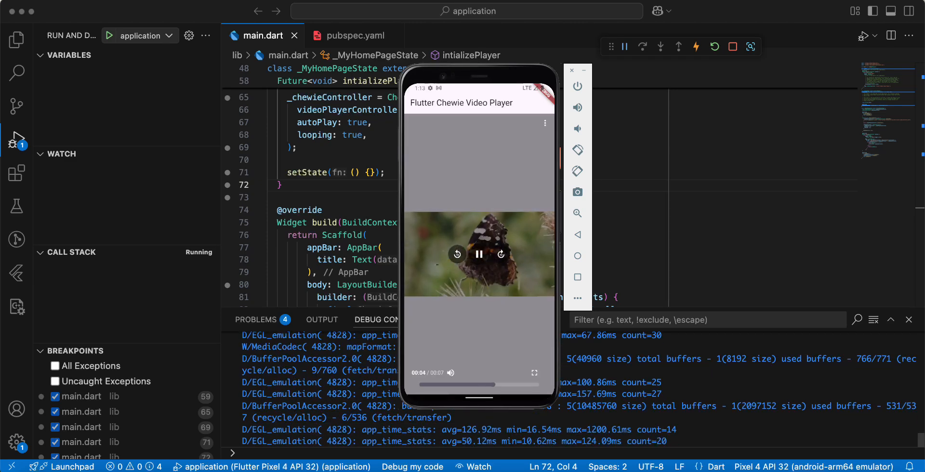